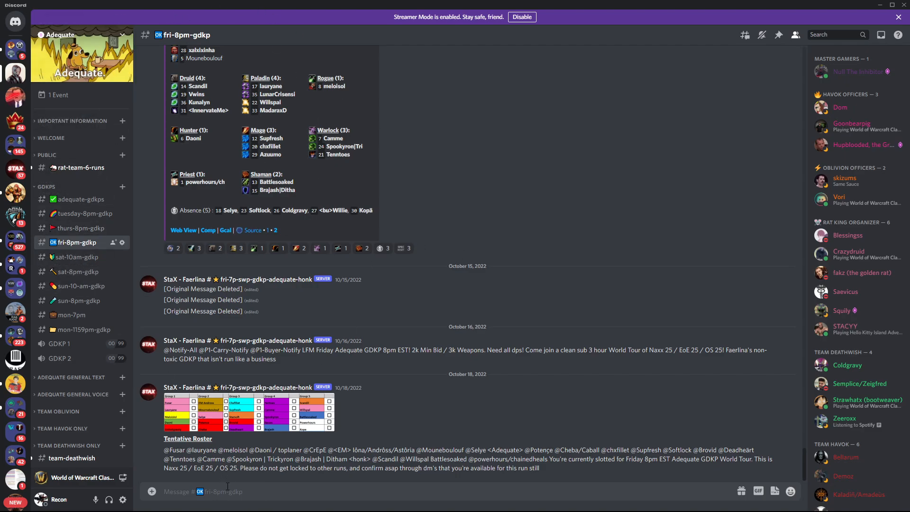
# Send /create in the fri-8pm-gdkp channel to start Raid-Helper event creation in DMs.
pyautogui.write('/create')
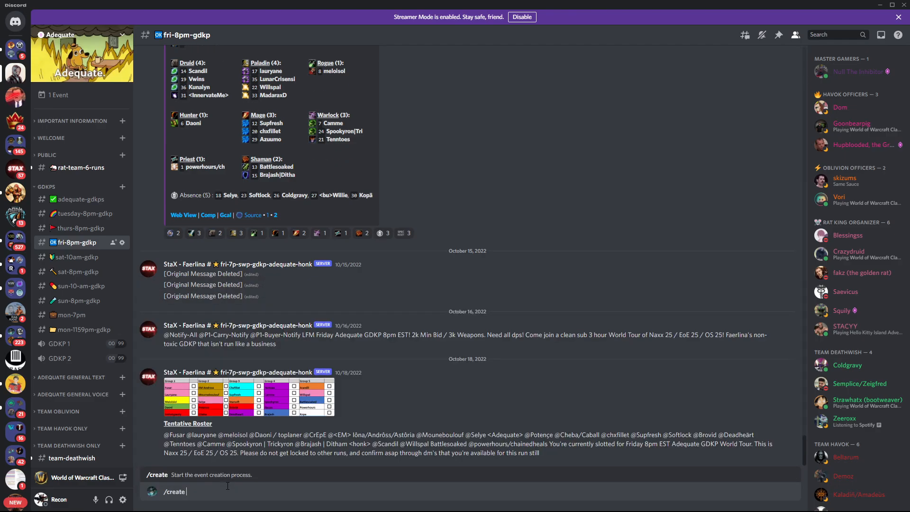
pyautogui.press('Enter')
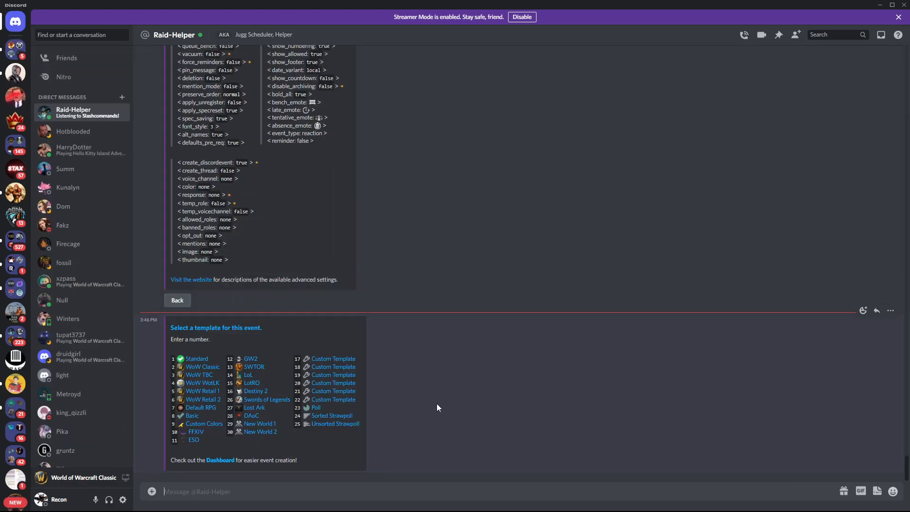
pyautogui.moveTo(302, 489)
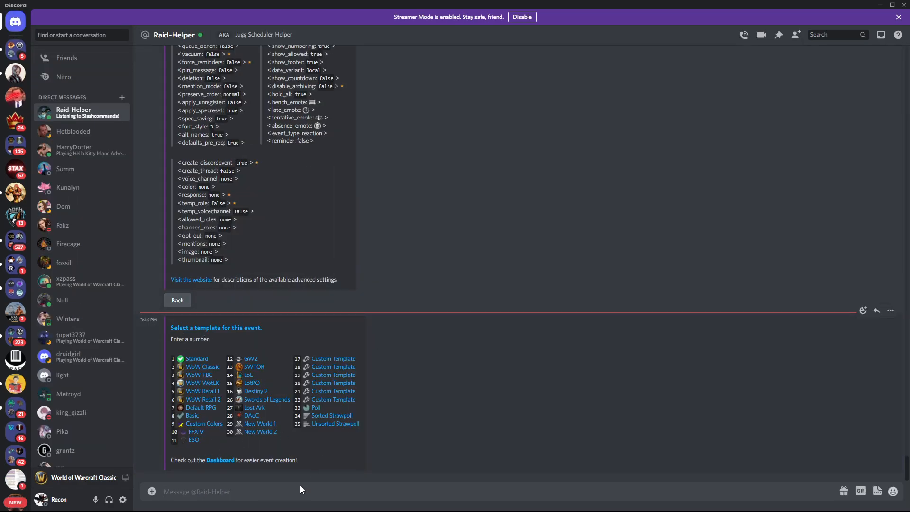
pyautogui.moveTo(354, 404)
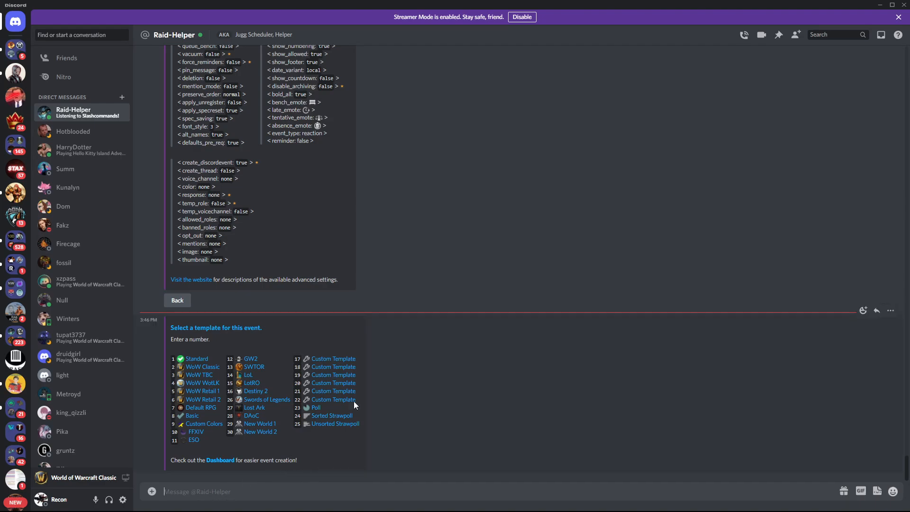
# Reply 4 for the template, then enter the title 'Adequate Friday GDKP Naxx EOE OS world tour'.
pyautogui.write('4')
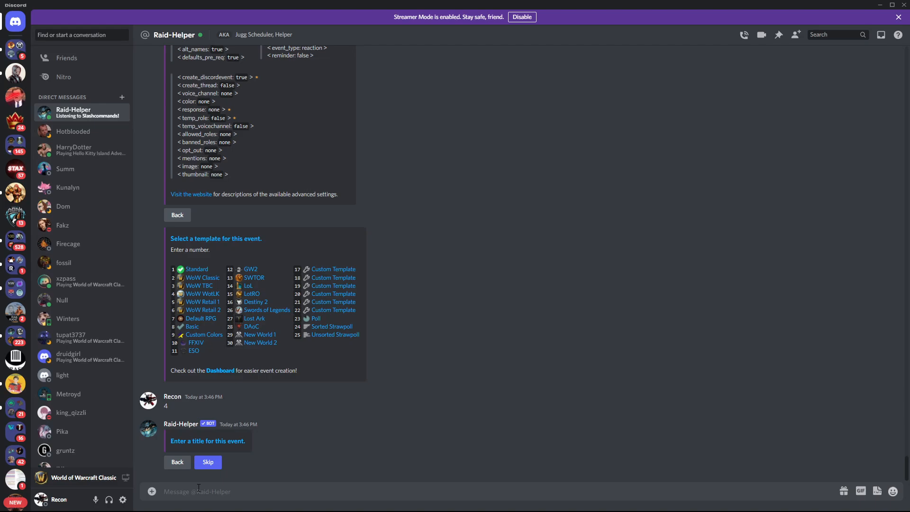
pyautogui.write('Adequate Friday GDKP')
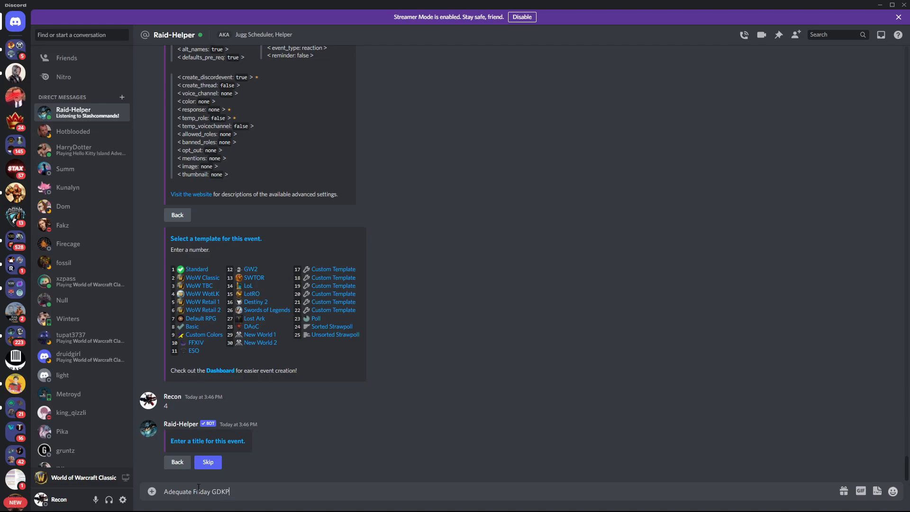
pyautogui.write('Nax')
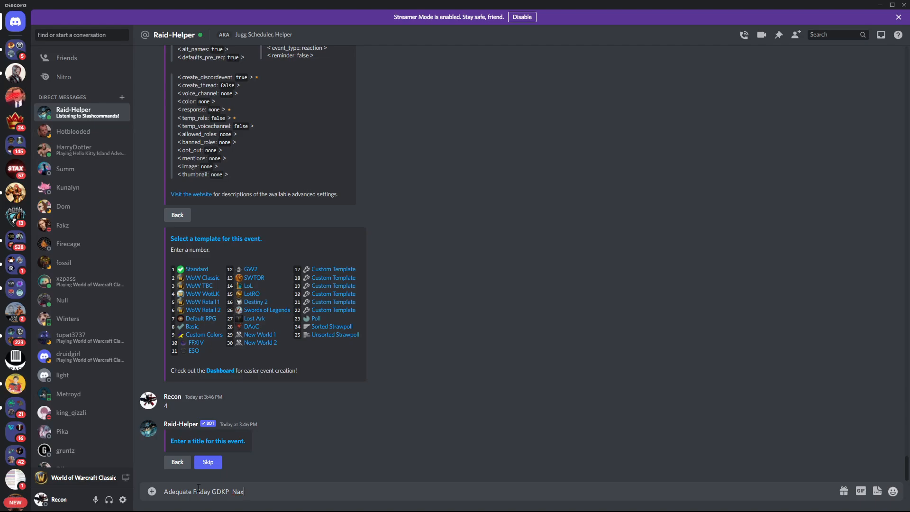
pyautogui.press('Backspace')
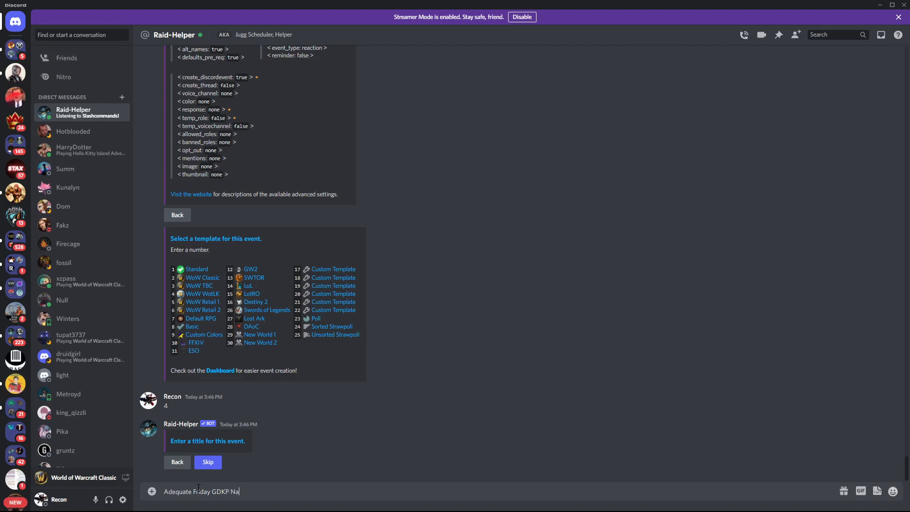
pyautogui.write('xx EOE')
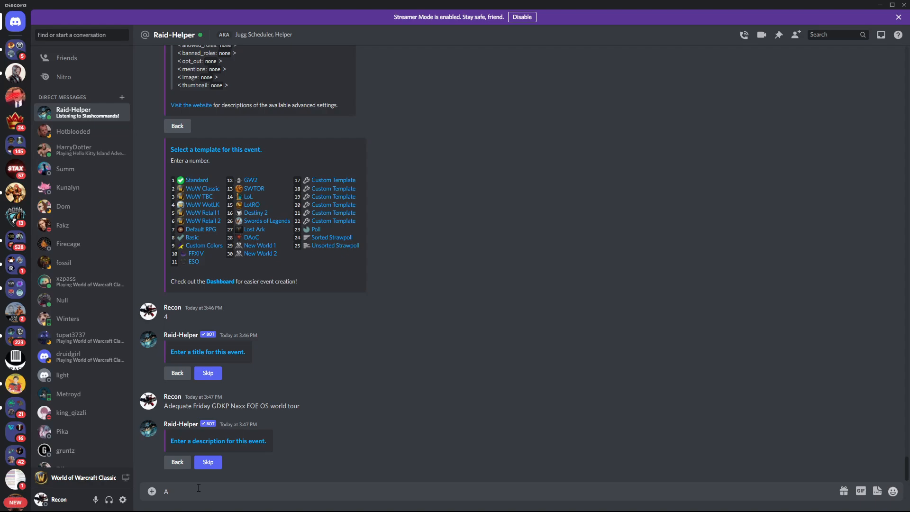
# Send the event description: Adequate gdkp, 2k min / 3k weapons / 20 percent org cut.
pyautogui.write('Adequate')
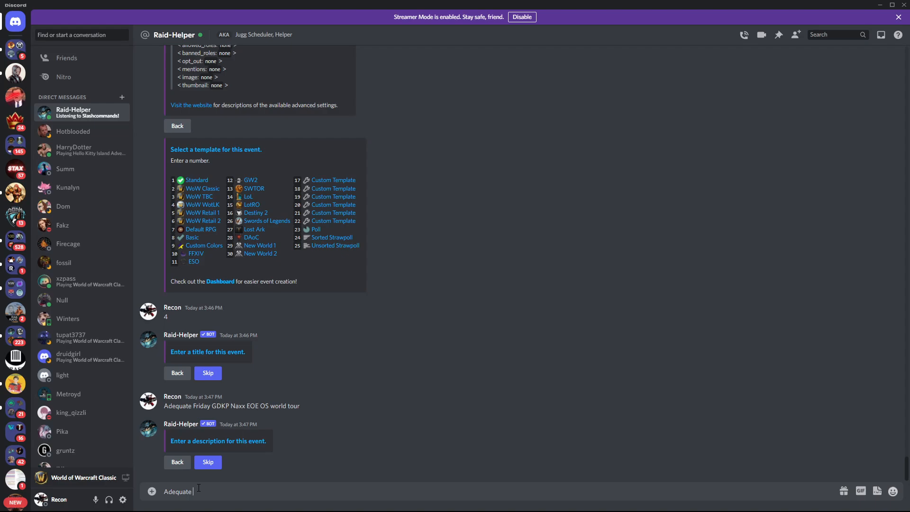
pyautogui.write('gdkps. 21')
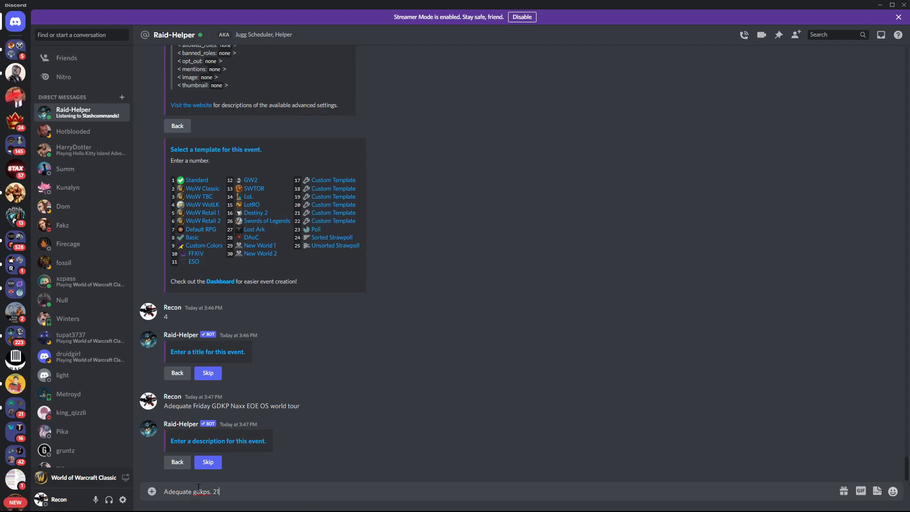
pyautogui.write('k min / 3k')
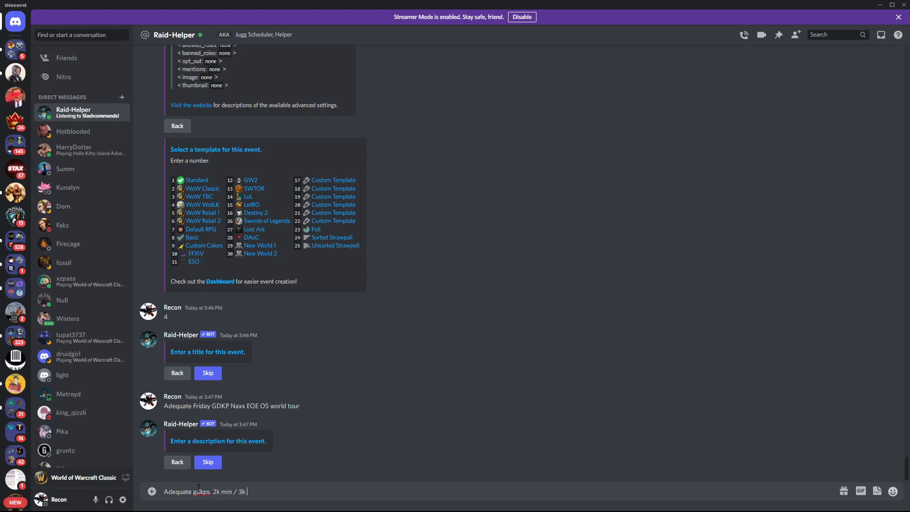
pyautogui.write('weapons / 20')
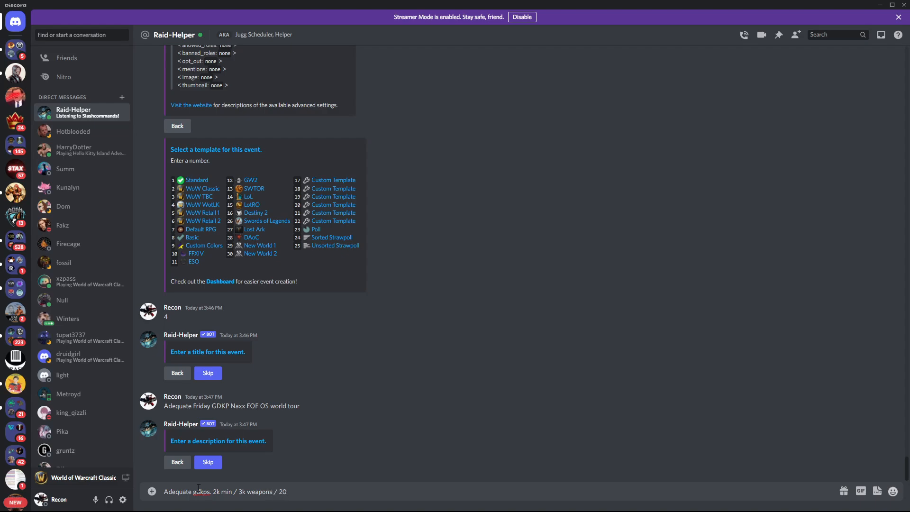
pyautogui.write('percent org cut. We run')
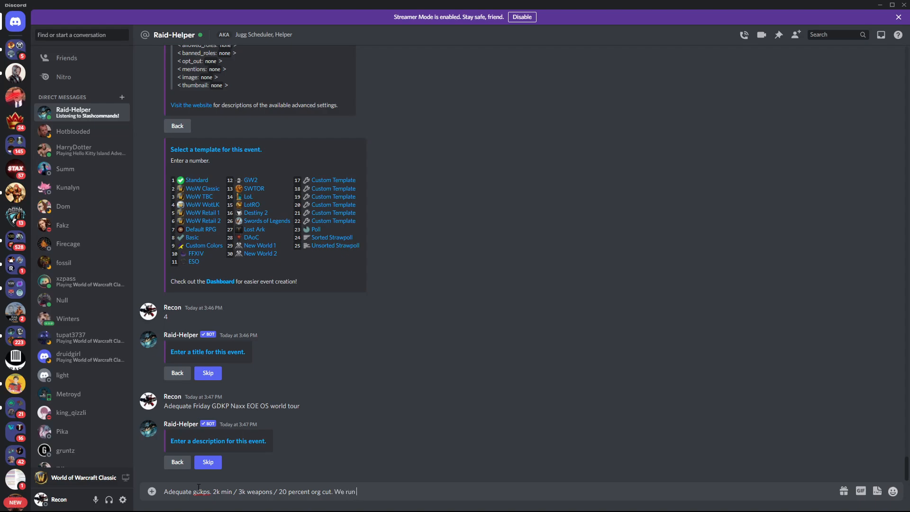
pyautogui.write('multiple gdkps every week.')
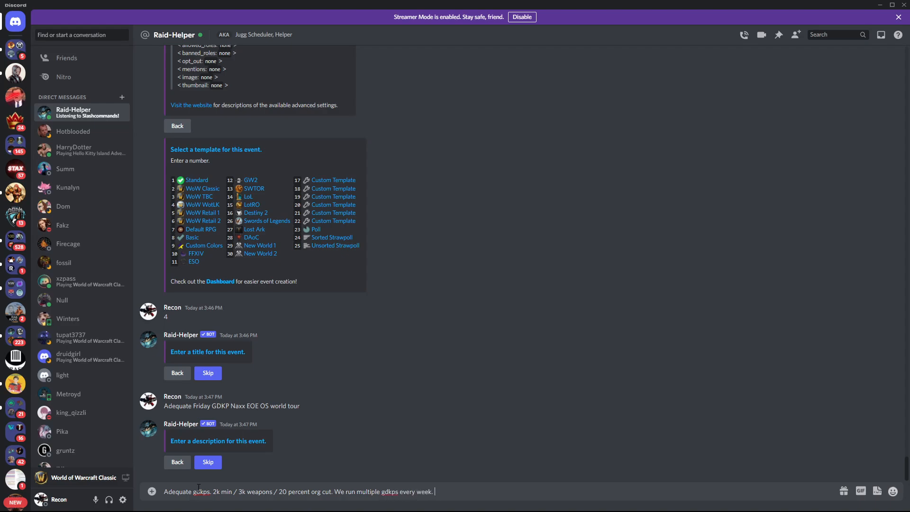
pyautogui.press('Enter')
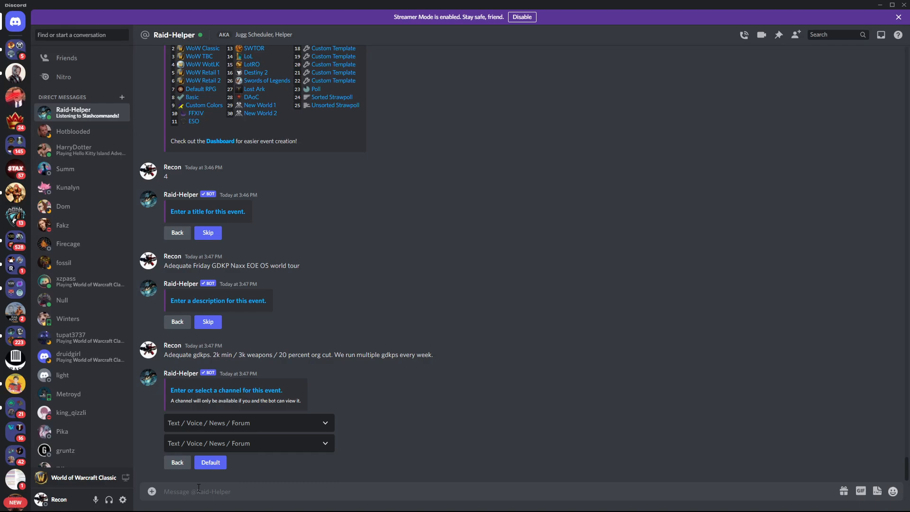
# Reply 0 for the default channel, then date 29-oct-2022, time 19:00 and duration 180.
pyautogui.write('0')
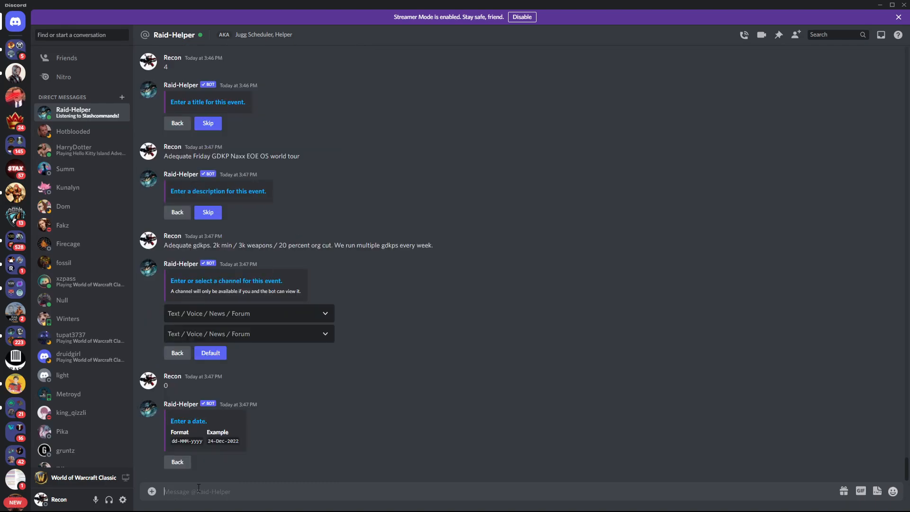
pyautogui.write('29')
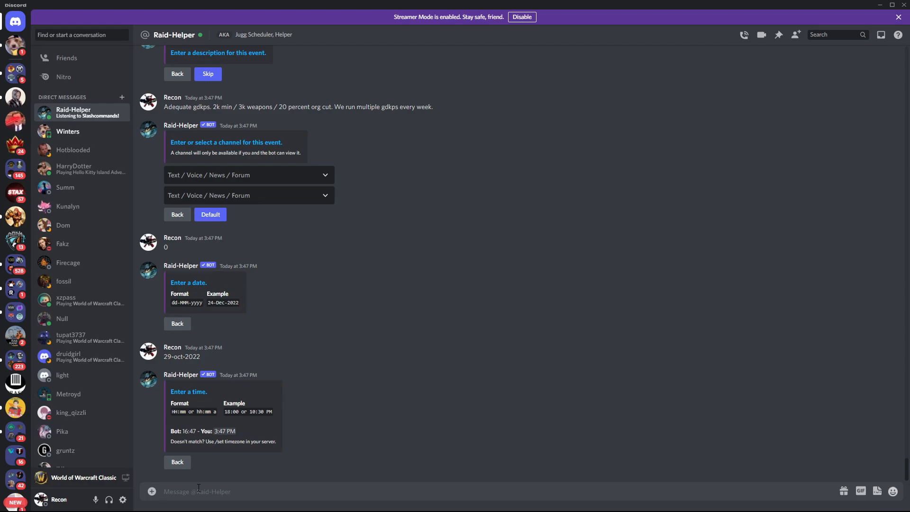
pyautogui.write('19:00')
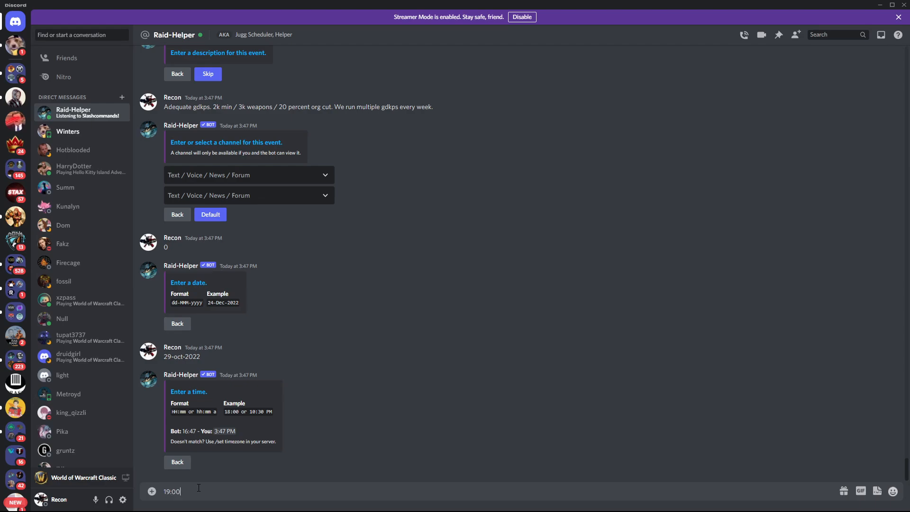
pyautogui.press('Backspace')
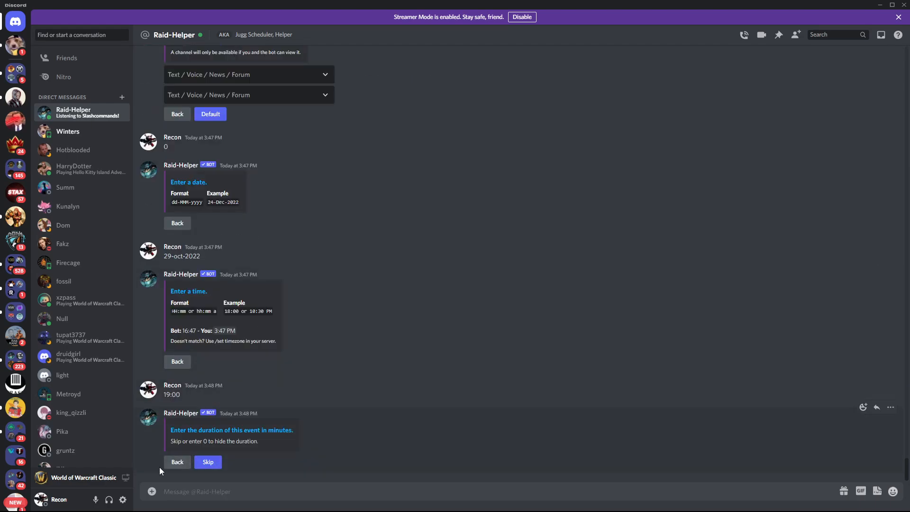
pyautogui.moveTo(235, 477)
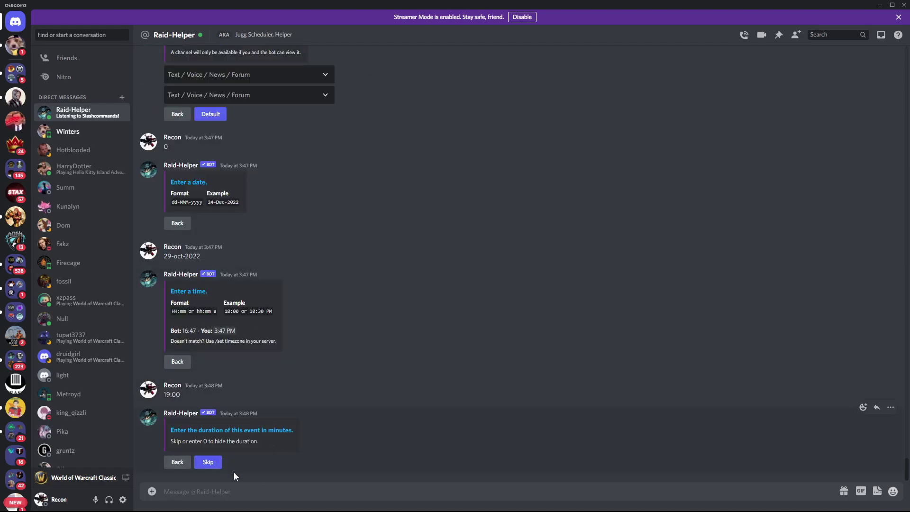
pyautogui.write('180')
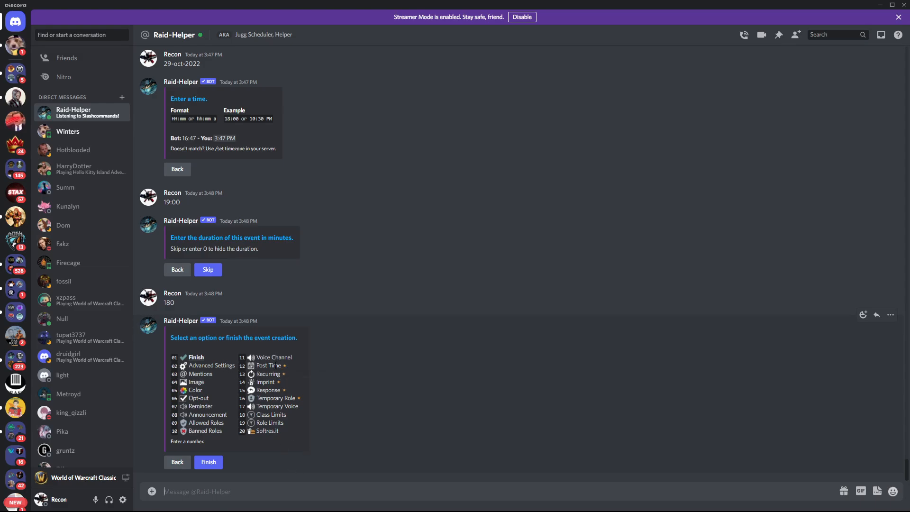
# Reply 2 for Advanced Settings and set allow_duplicate to true.
pyautogui.write('2')
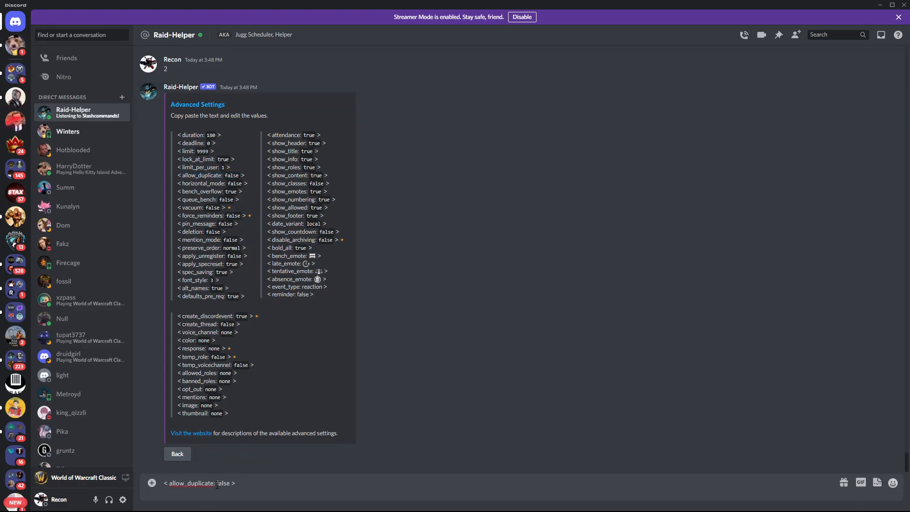
pyautogui.doubleClick(224, 482)
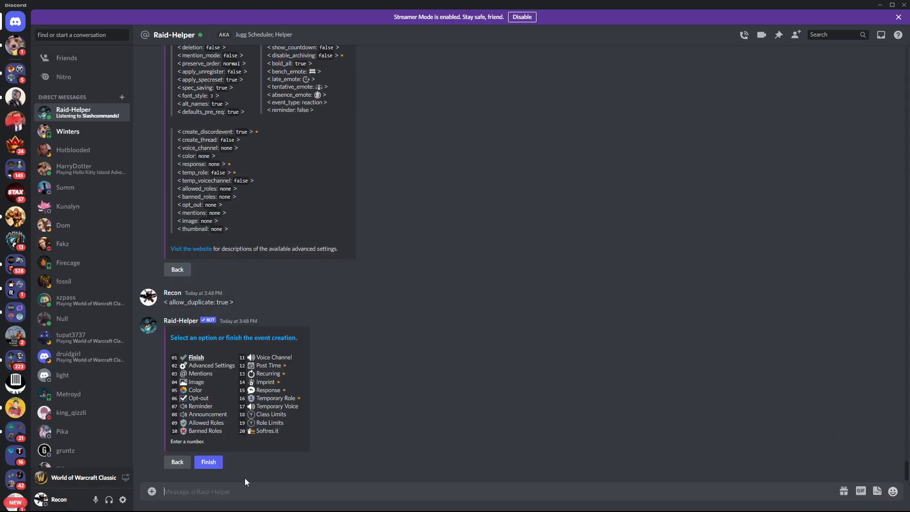
pyautogui.moveTo(230, 341)
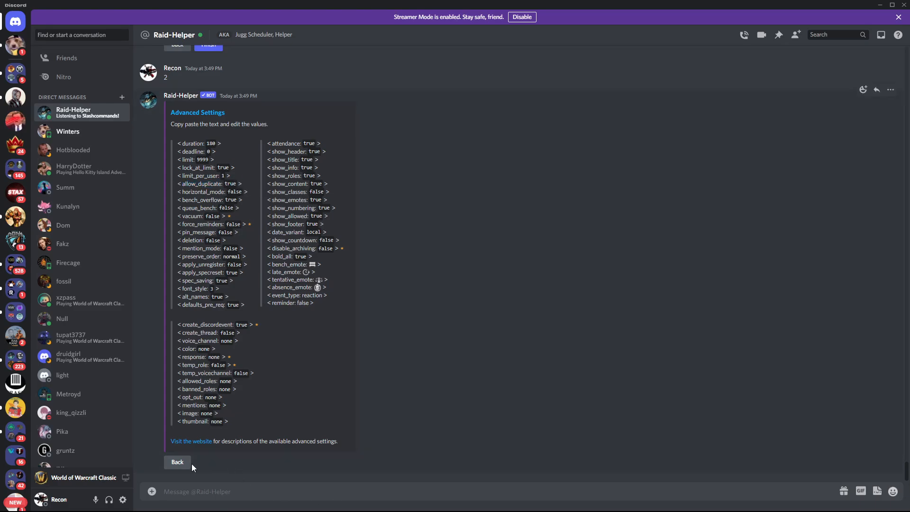
# Visit the Softres instance list, role limits and banned roles, leaving each unset via Back.
pyautogui.click(178, 462)
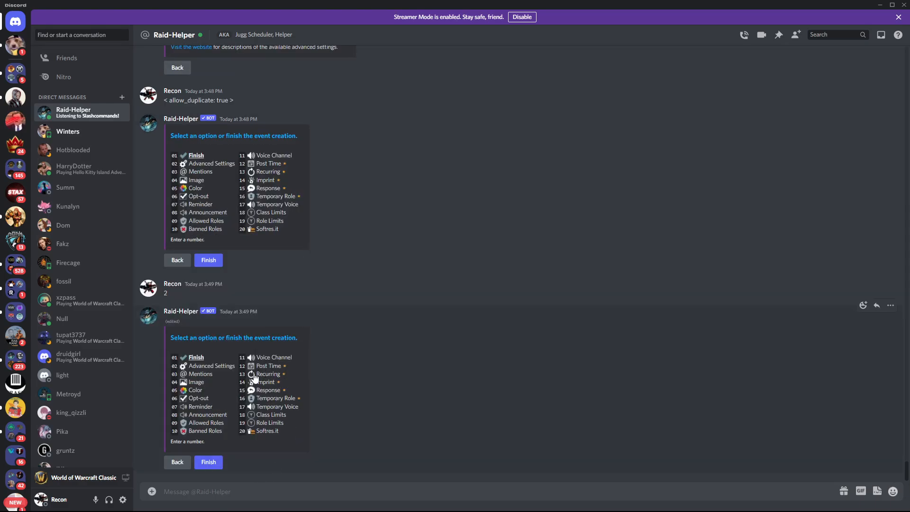
pyautogui.moveTo(294, 382)
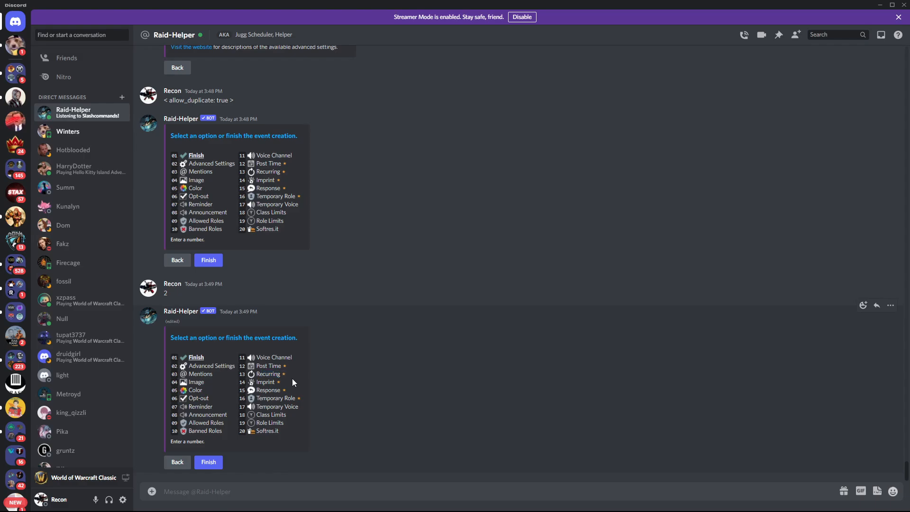
pyautogui.write('13')
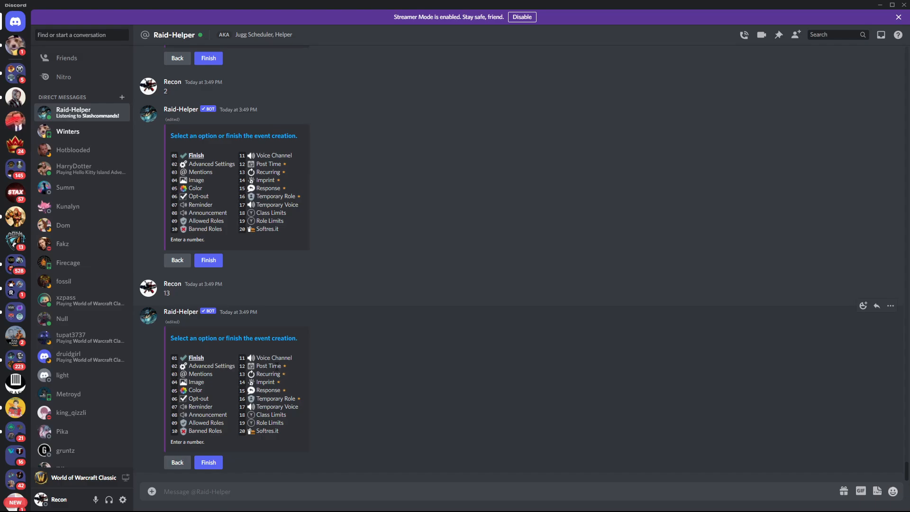
pyautogui.moveTo(285, 437)
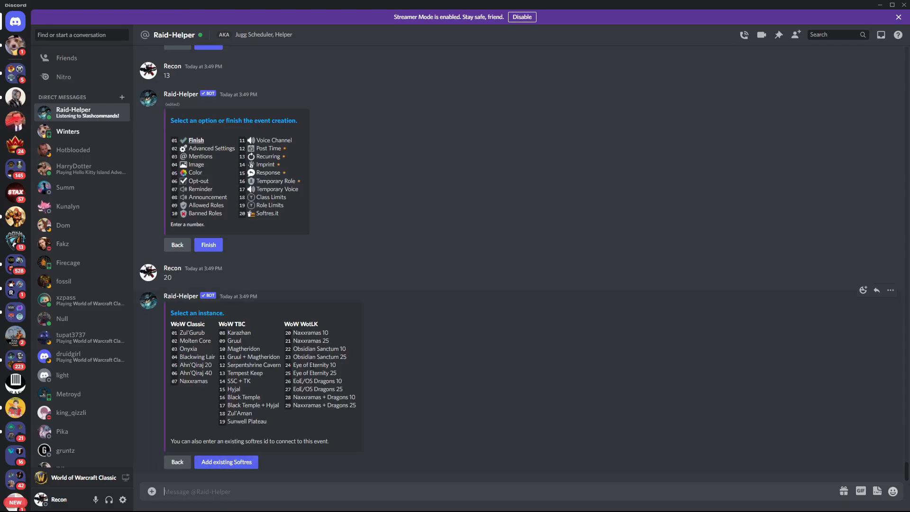
pyautogui.moveTo(279, 354)
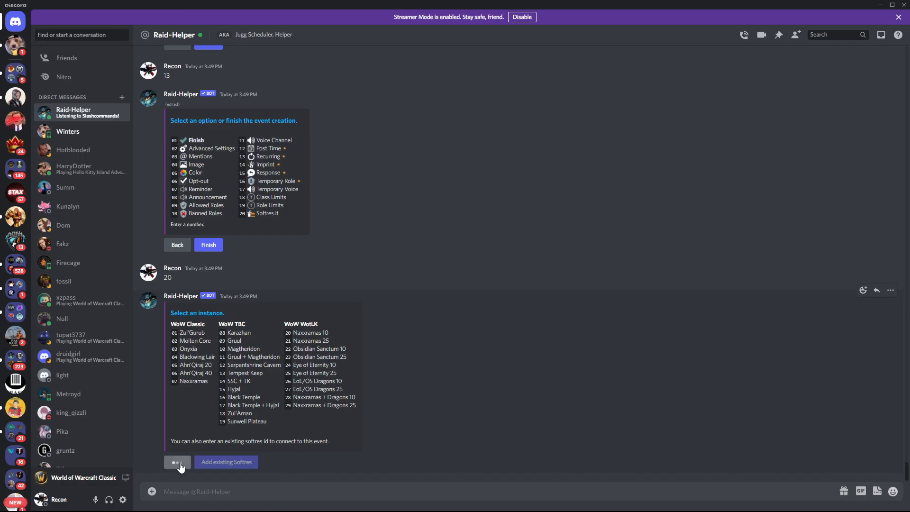
pyautogui.click(177, 463)
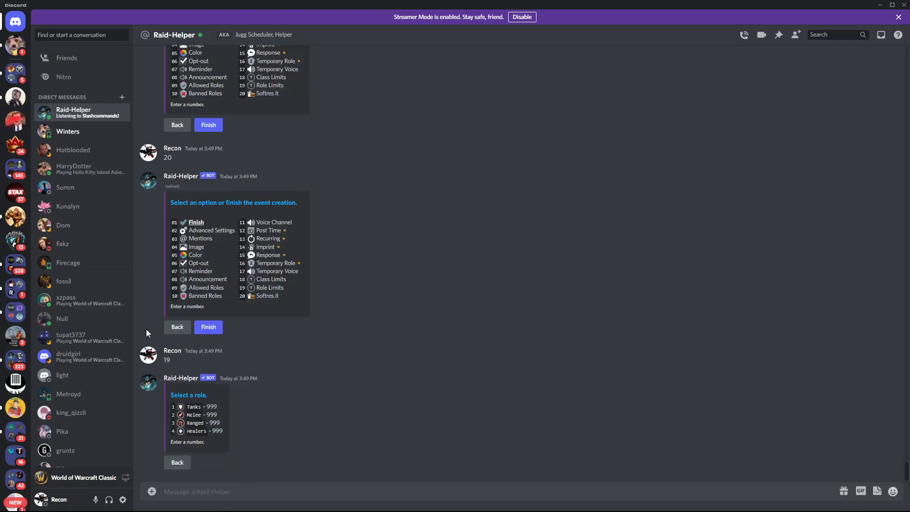
pyautogui.doubleClick(194, 405)
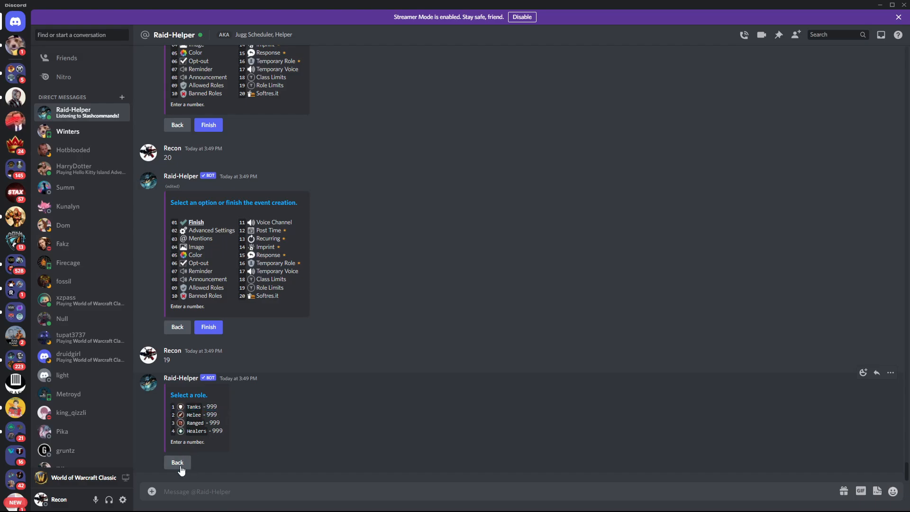
pyautogui.moveTo(204, 342)
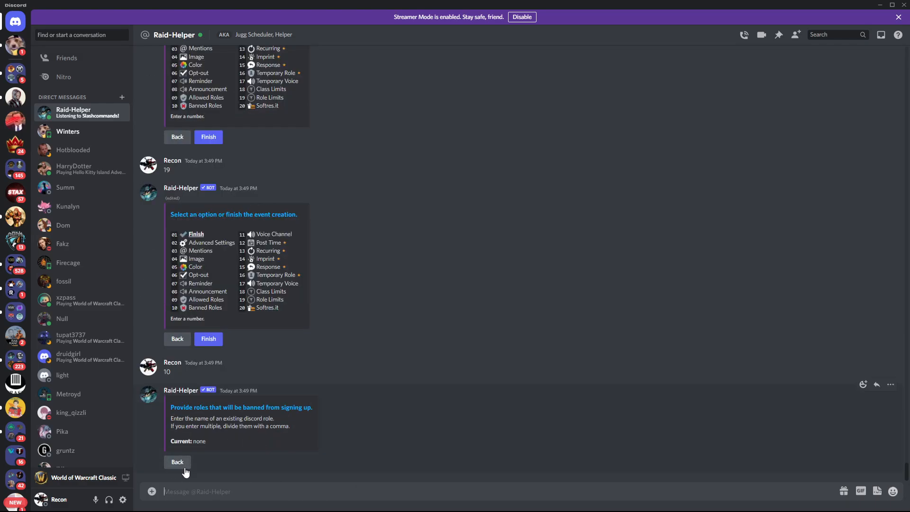
pyautogui.click(177, 462)
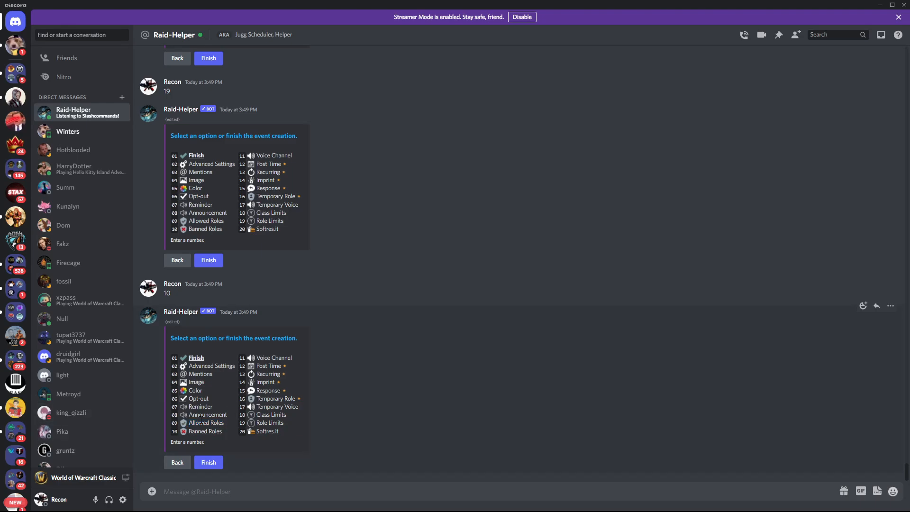
pyautogui.moveTo(213, 410)
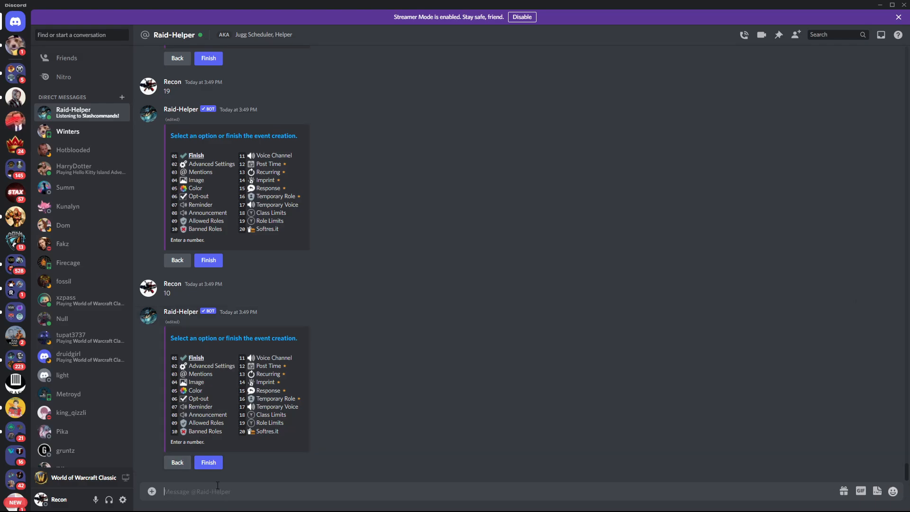
# Reply 07 for Reminder and set it to 30 minutes, then reply 15 for Response.
pyautogui.write('07')
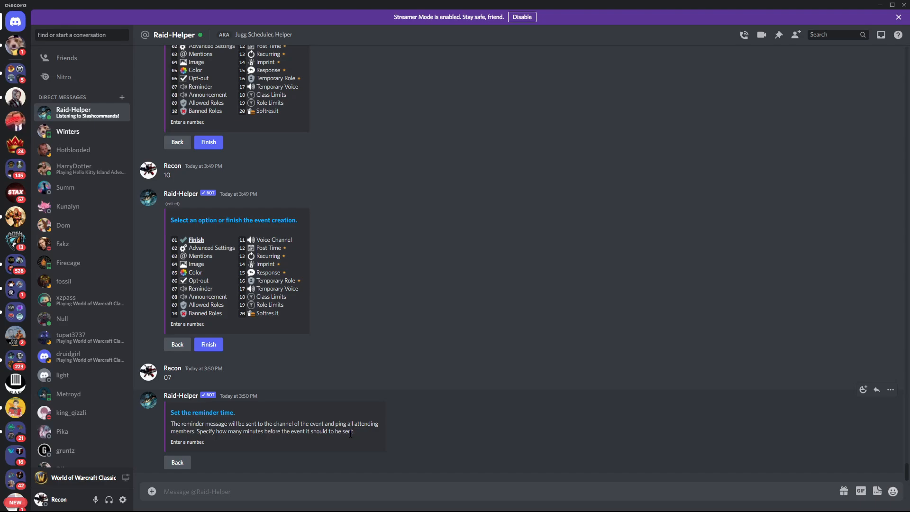
pyautogui.moveTo(171, 423); pyautogui.dragTo(353, 432)
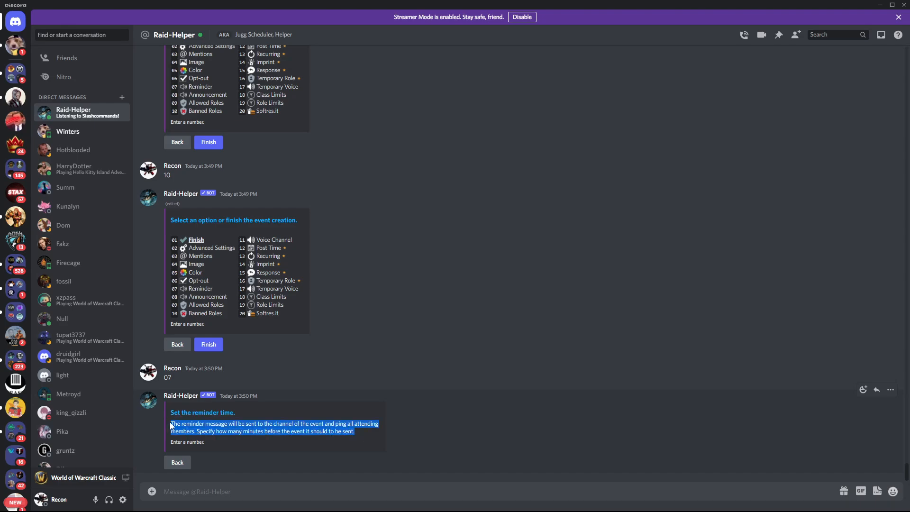
pyautogui.write('30')
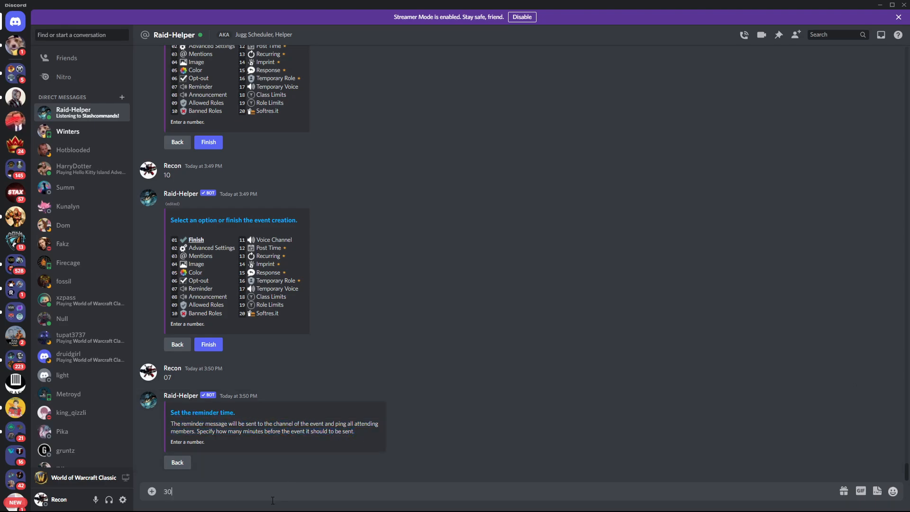
pyautogui.press('enter')
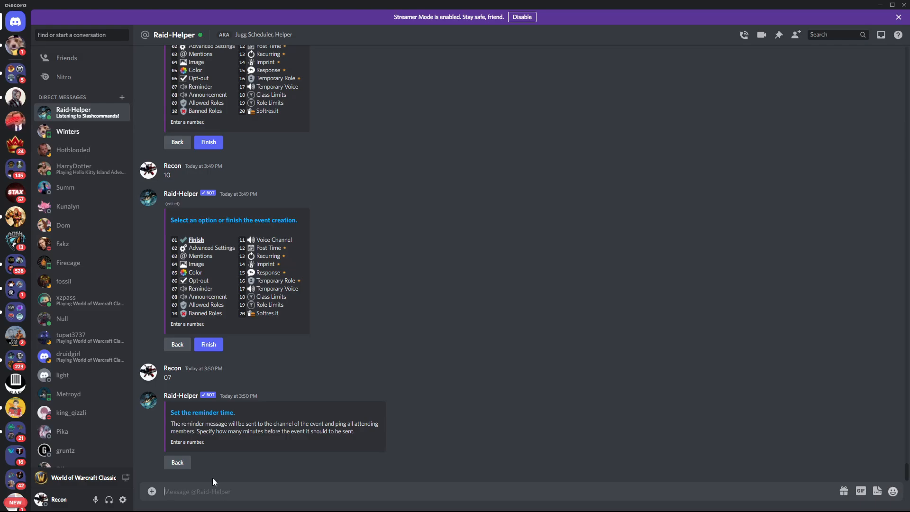
pyautogui.write('30')
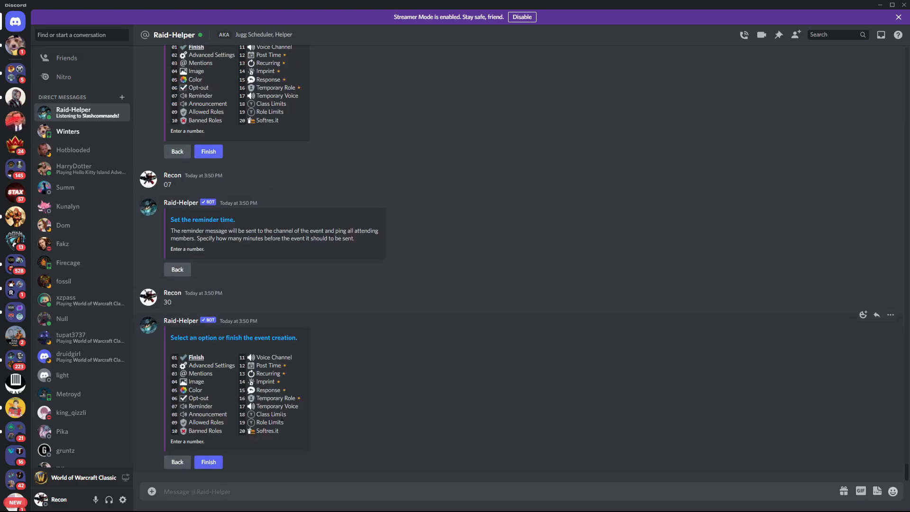
pyautogui.moveTo(290, 395)
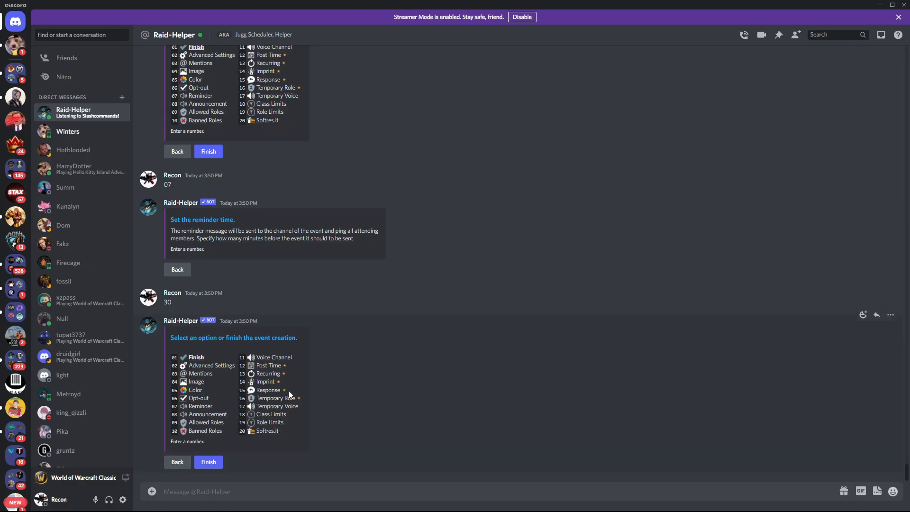
pyautogui.write('15')
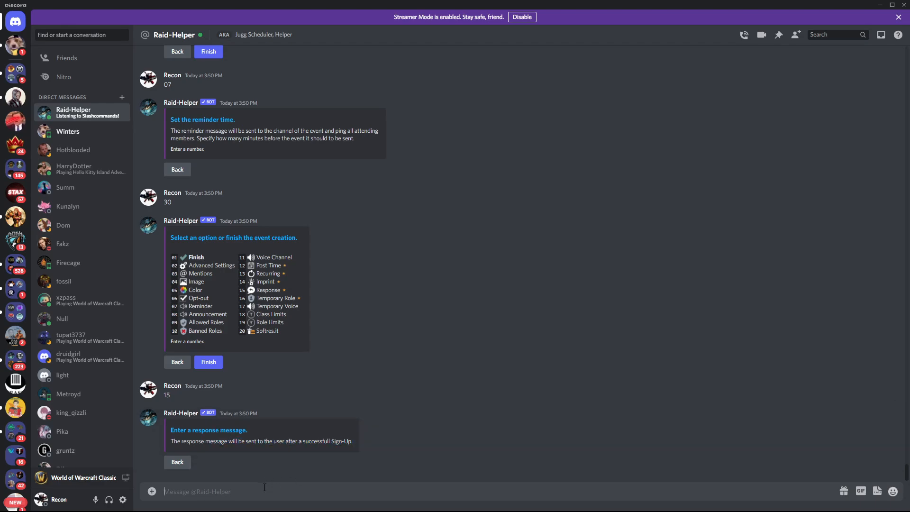
# Send the sign-up response thanking players for Friday Adequate GDKP with the discord.gg link, then reply 1.
pyautogui.write('Thank you for signi')
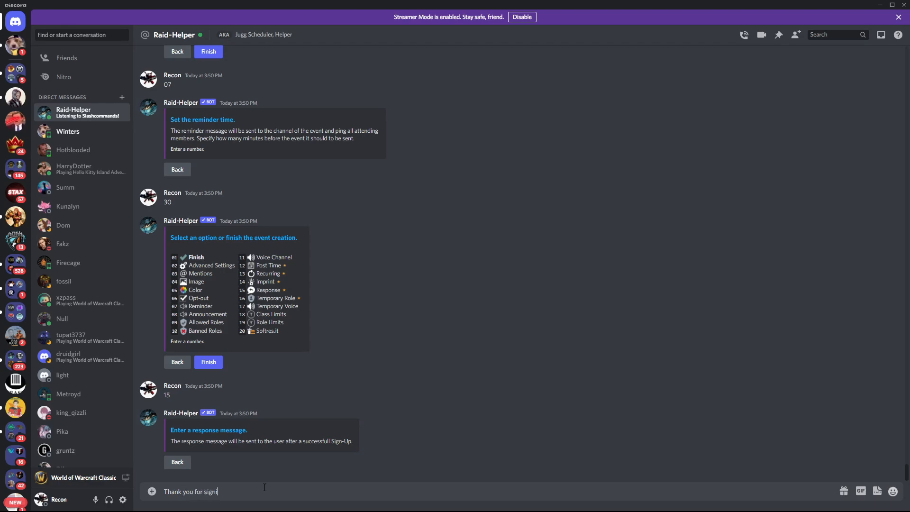
pyautogui.write('ng Friday Adequate GDKP! Please check out our discord at')
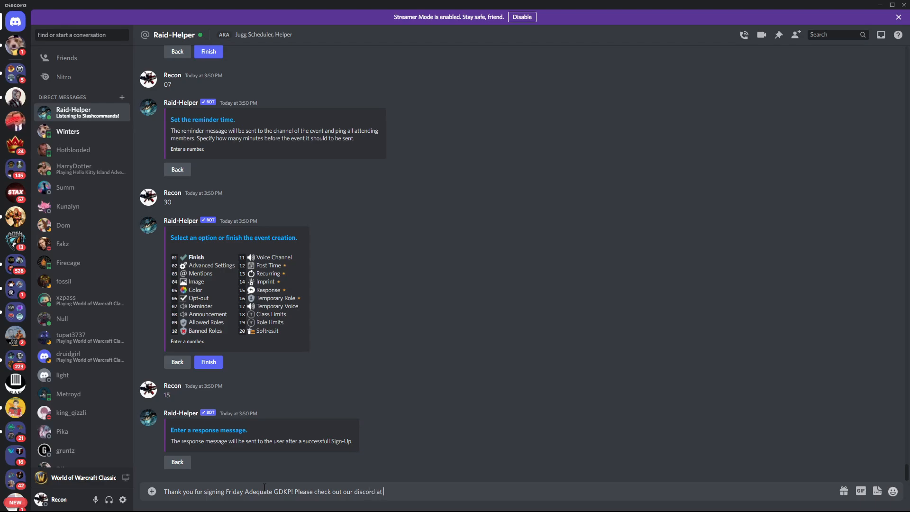
pyautogui.write('discord.gg/adequate! C')
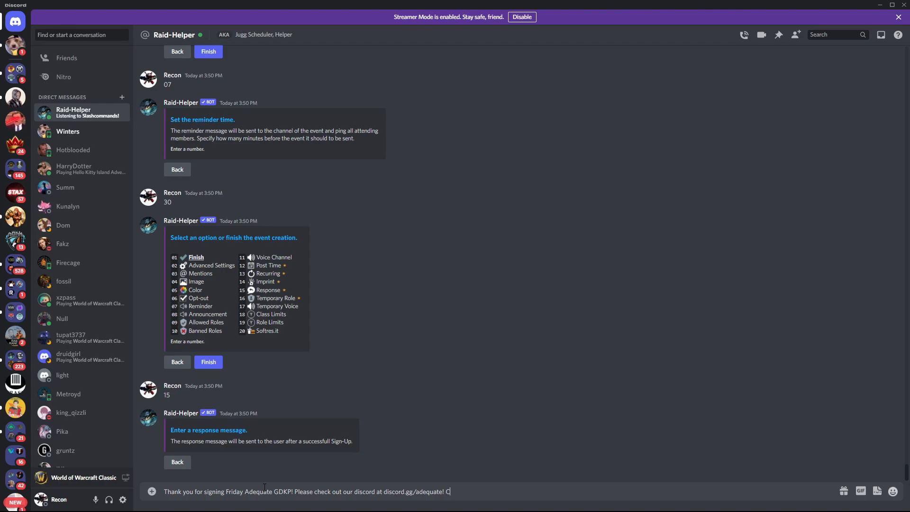
pyautogui.write('heck back with us in a couple days fo rthe ros')
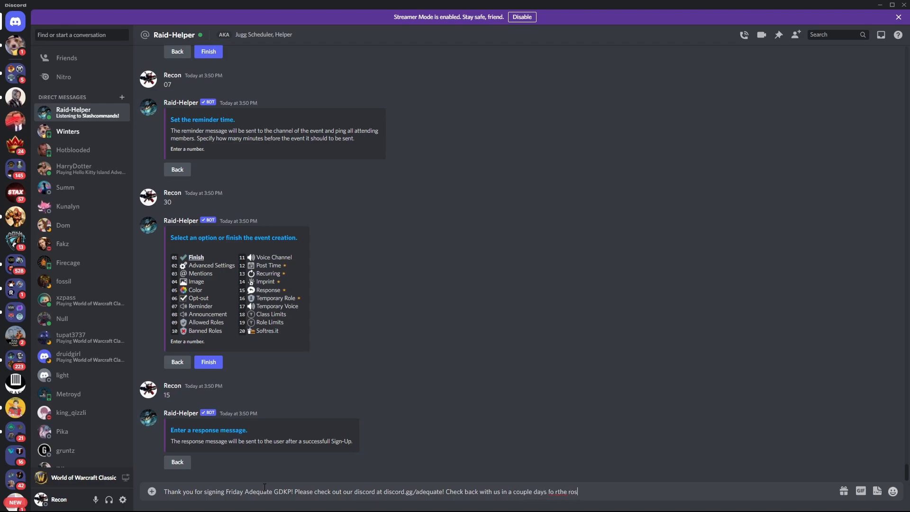
pyautogui.press('Backspace')
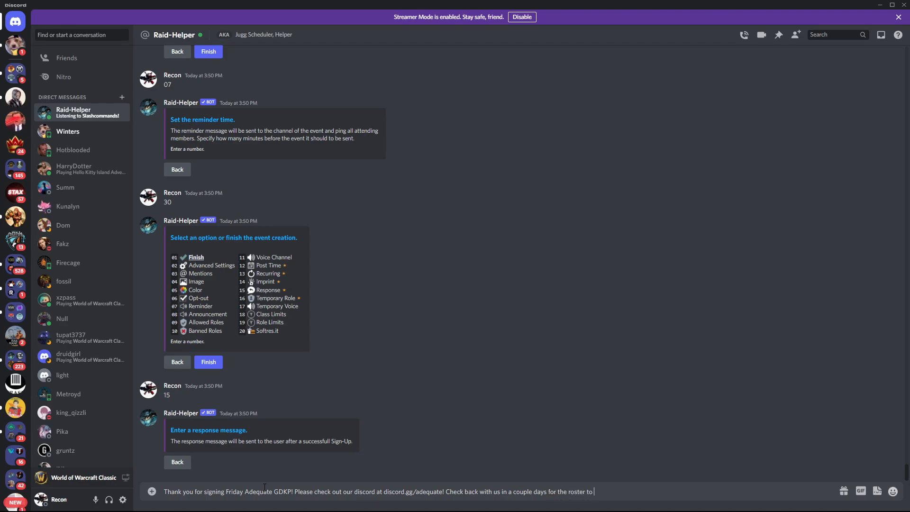
pyautogui.press('Enter')
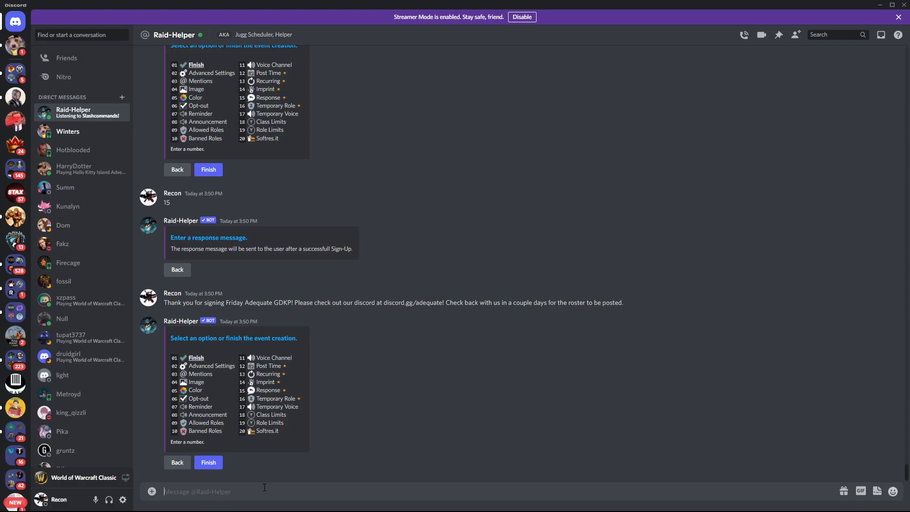
pyautogui.write('1')
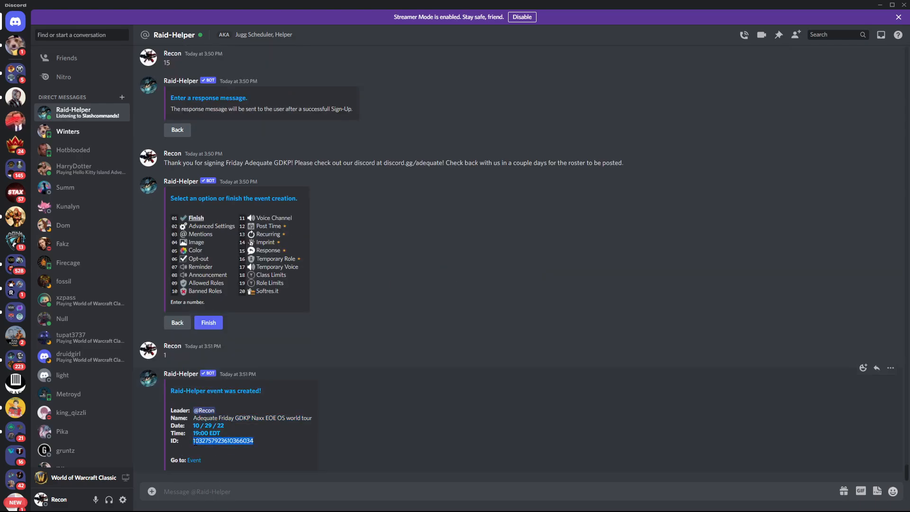
pyautogui.moveTo(208, 458)
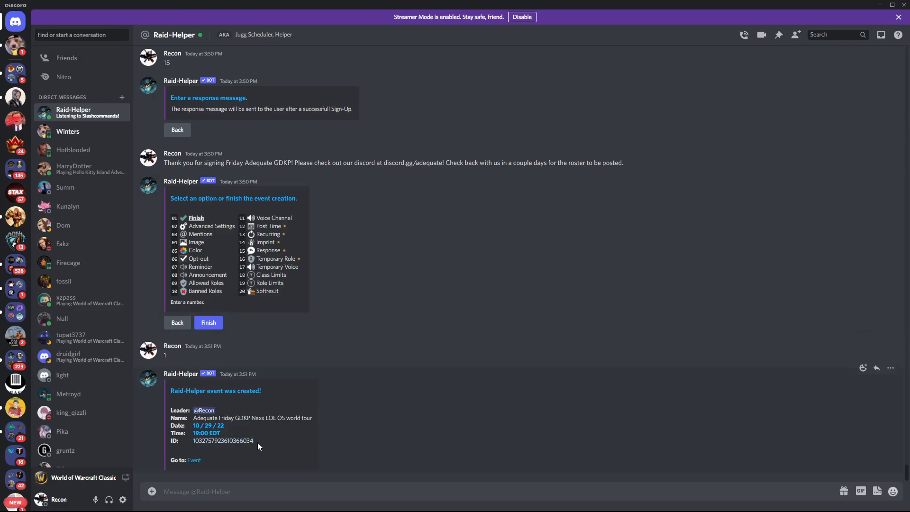
# Select the new event's ID in the Raid-Helper confirmation message.
pyautogui.doubleClick(222, 441)
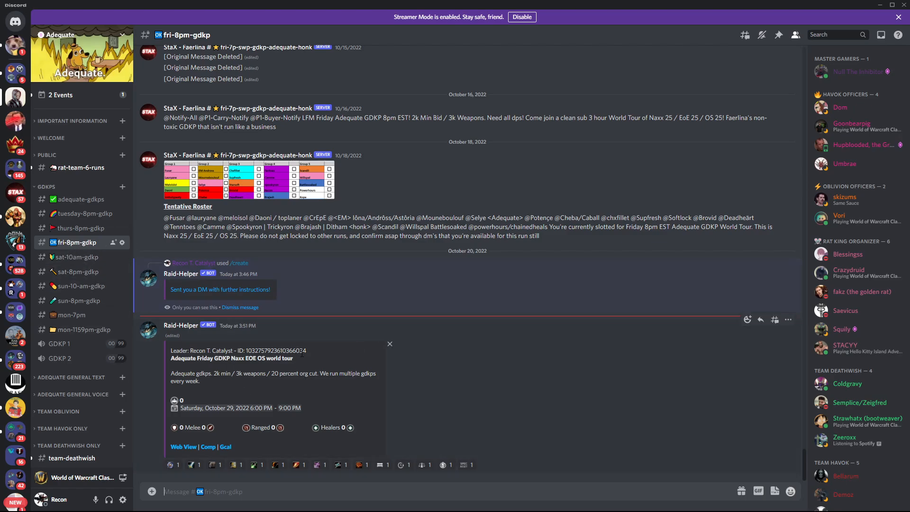
pyautogui.moveTo(319, 354)
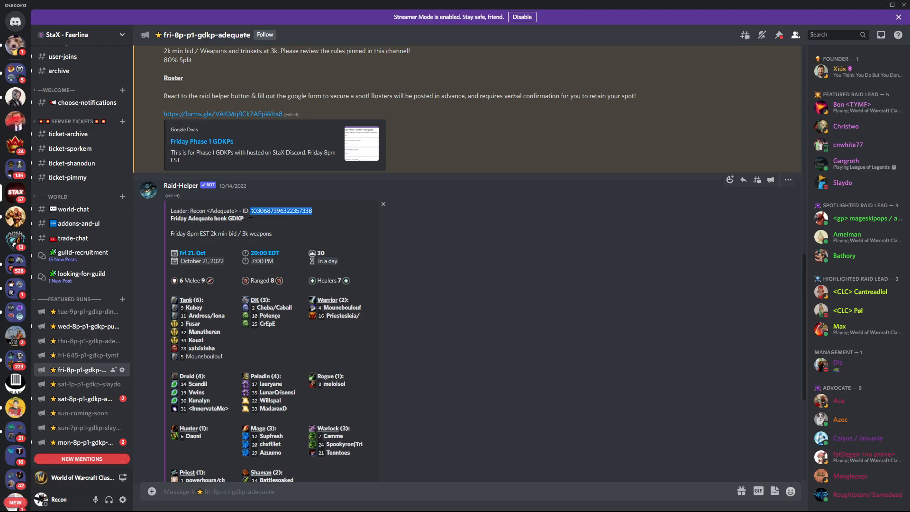
pyautogui.moveTo(14, 125)
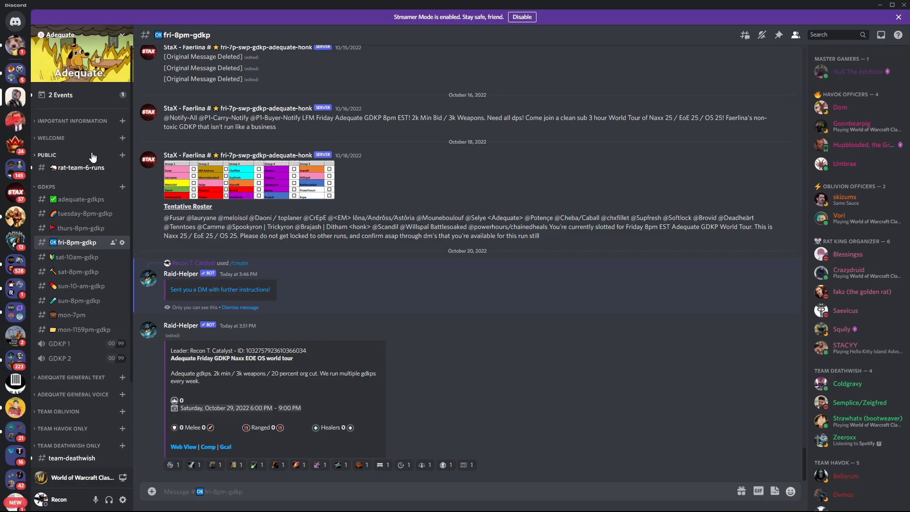
pyautogui.moveTo(353, 263)
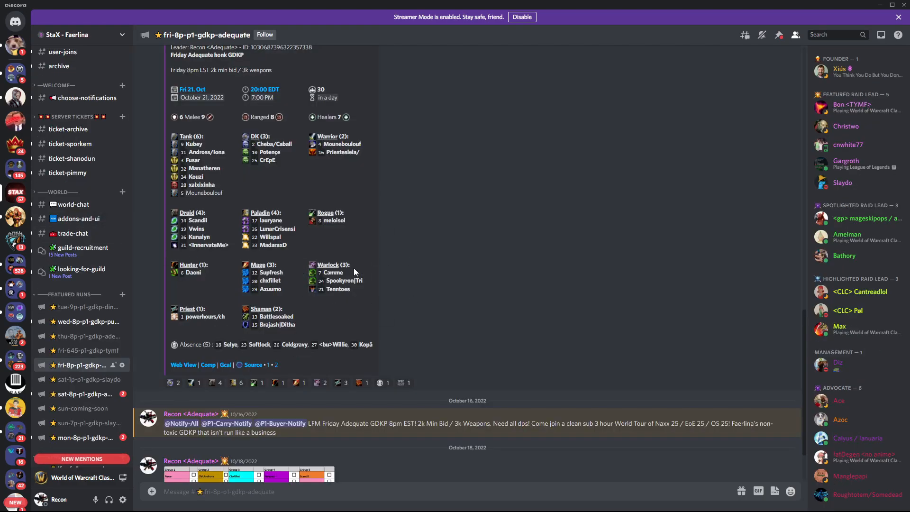
pyautogui.moveTo(299, 327)
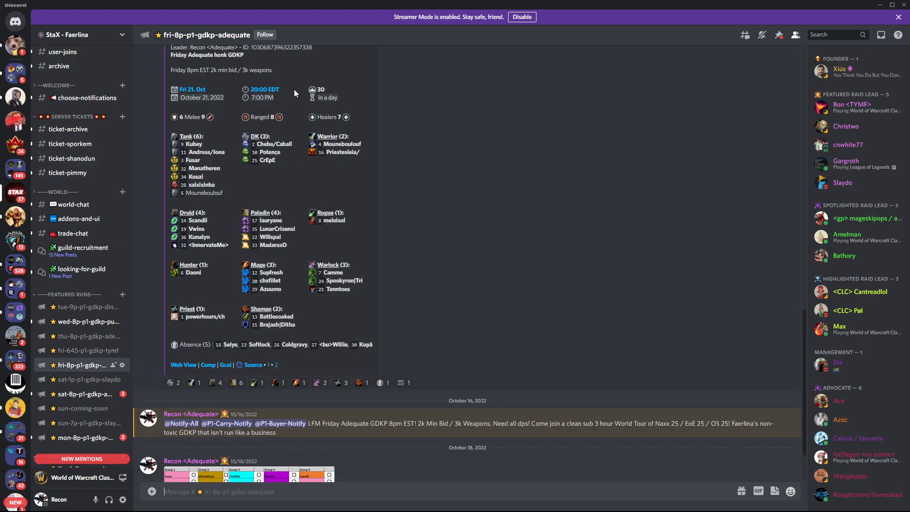
# Scroll through the source Friday Adequate GDKP signup in fri-8p-p1-gdkp-adequate.
pyautogui.scroll(3)
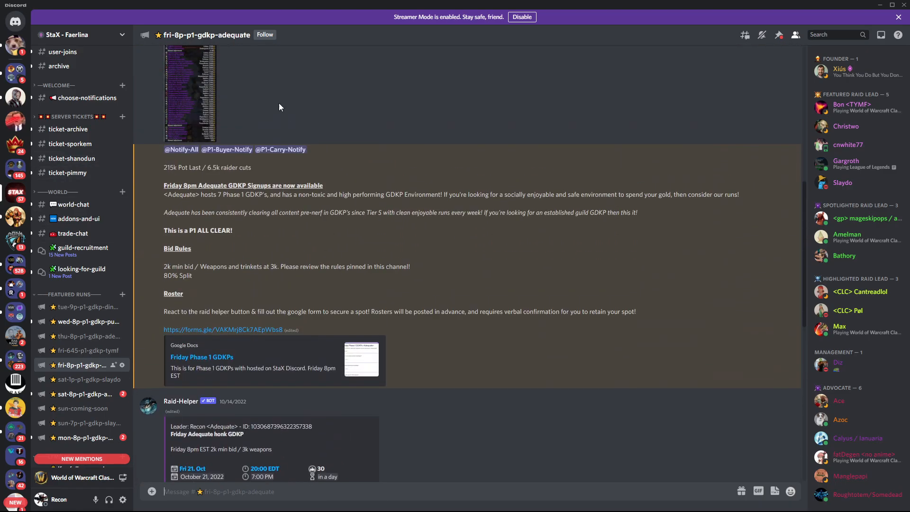
pyautogui.scroll(-3)
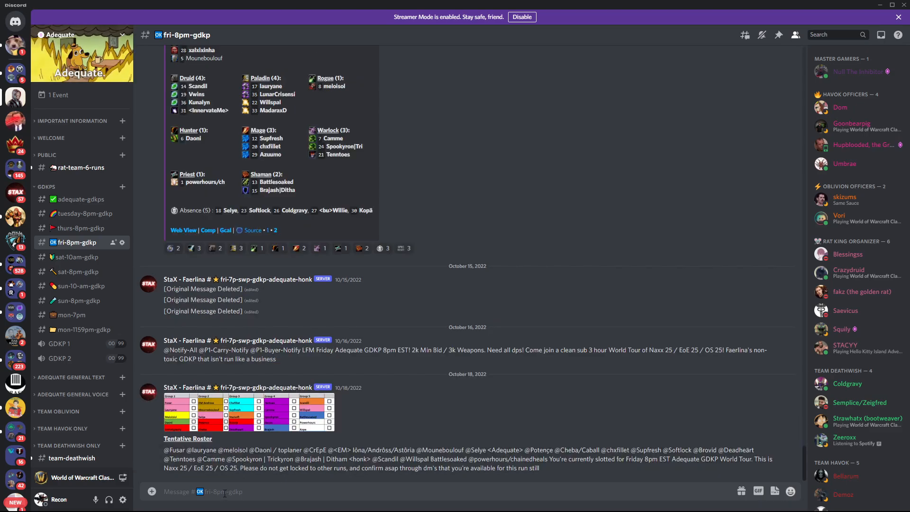
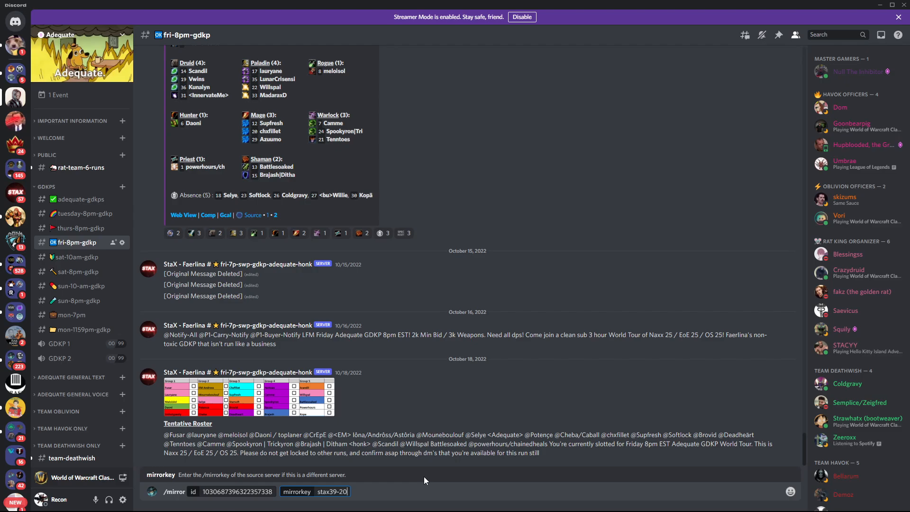
# Mirror the source signup (event id 39-20) into #fri-8pm-gdkp via /mirror, then select the mirrored event's ID.
pyautogui.press('Enter')
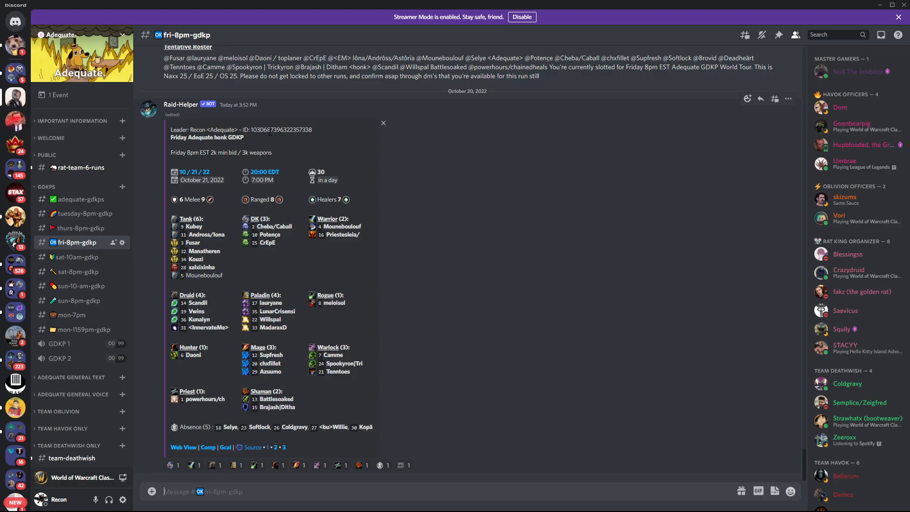
pyautogui.doubleClick(288, 129)
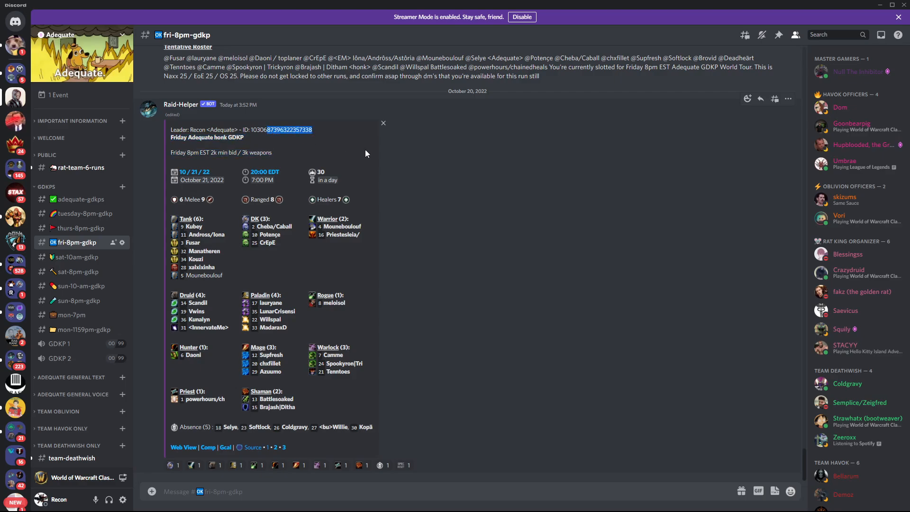